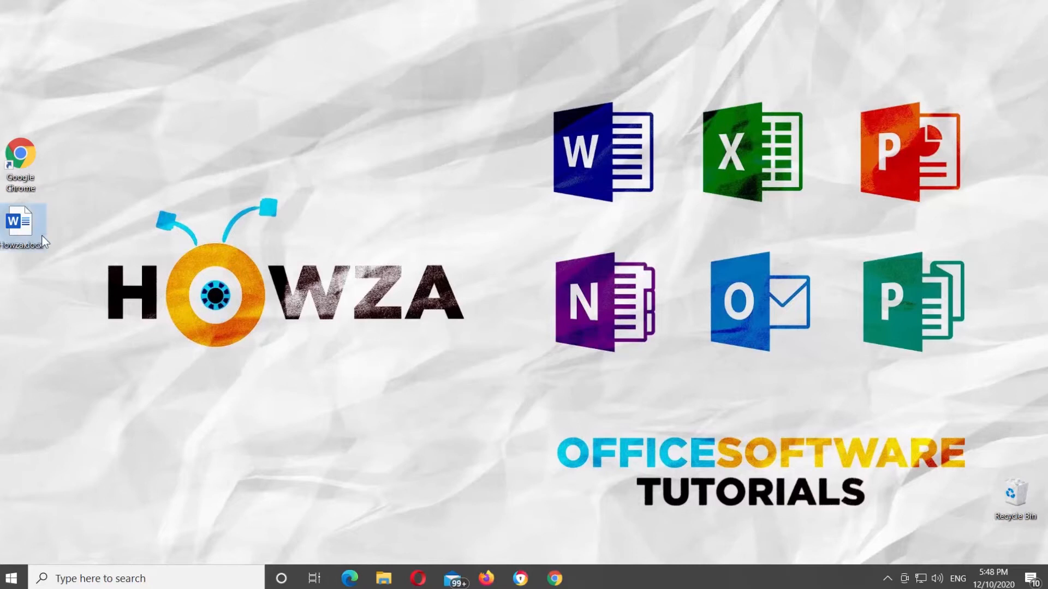
Open the Howza Word document from the desktop.
double_click(20, 226)
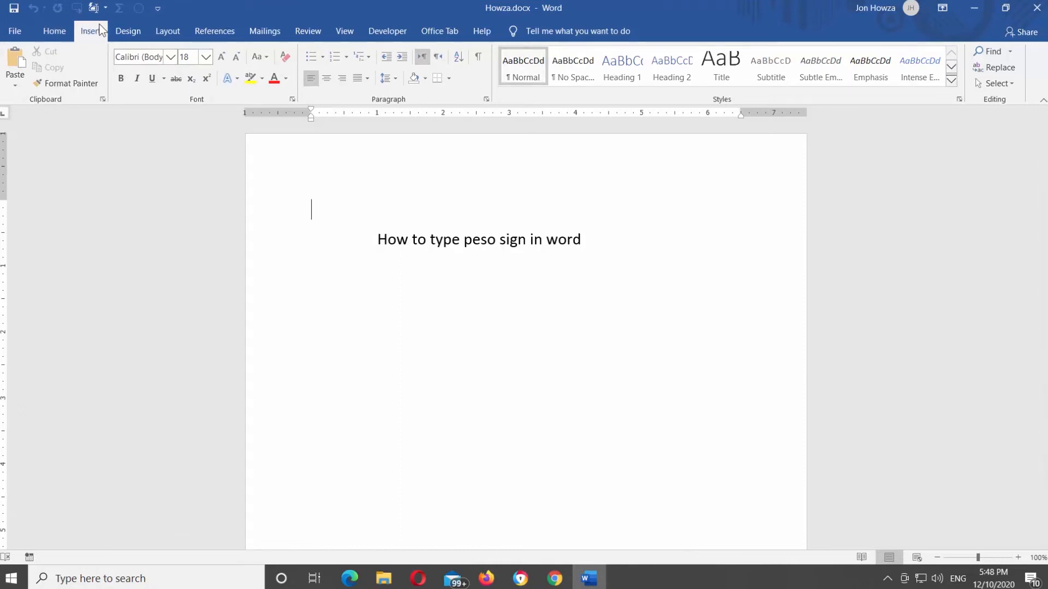
Bring up the Symbol dialog via Insert > Symbol > More Symbols.
left_click(90, 31)
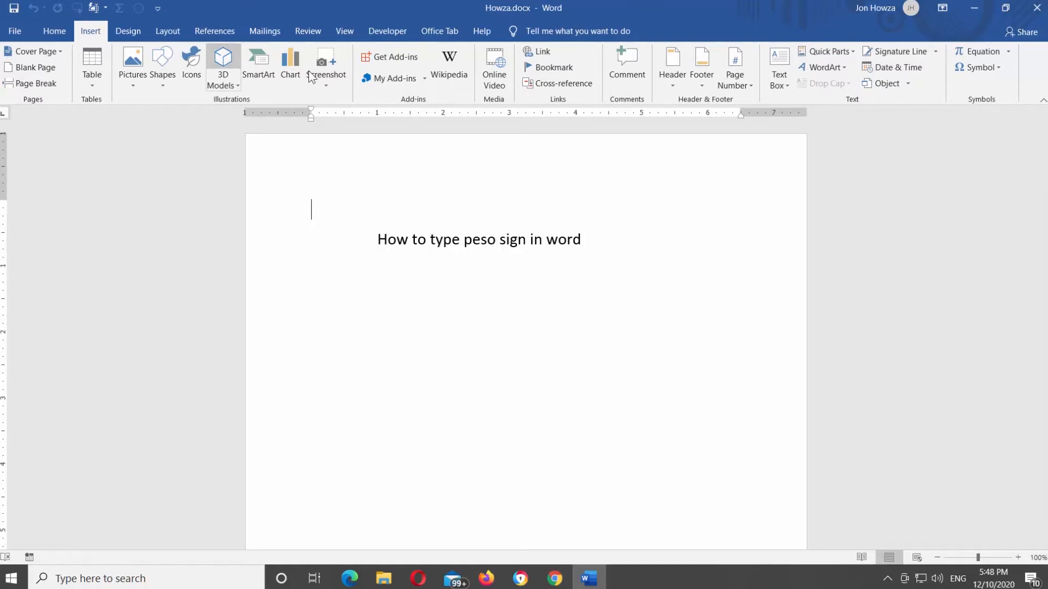
mouse_move(976, 67)
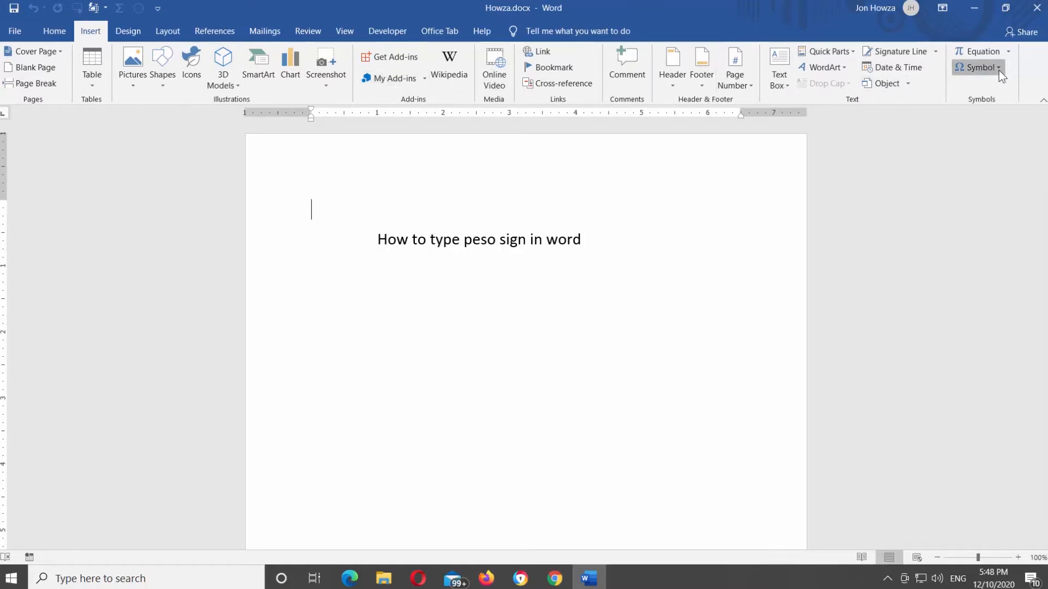
mouse_move(980, 175)
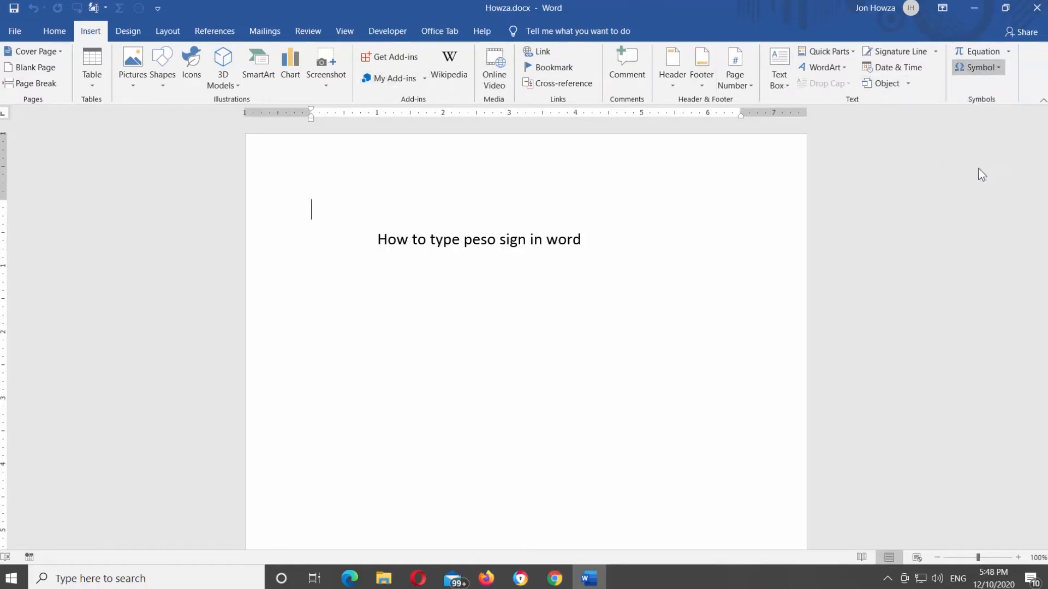
left_click(976, 67)
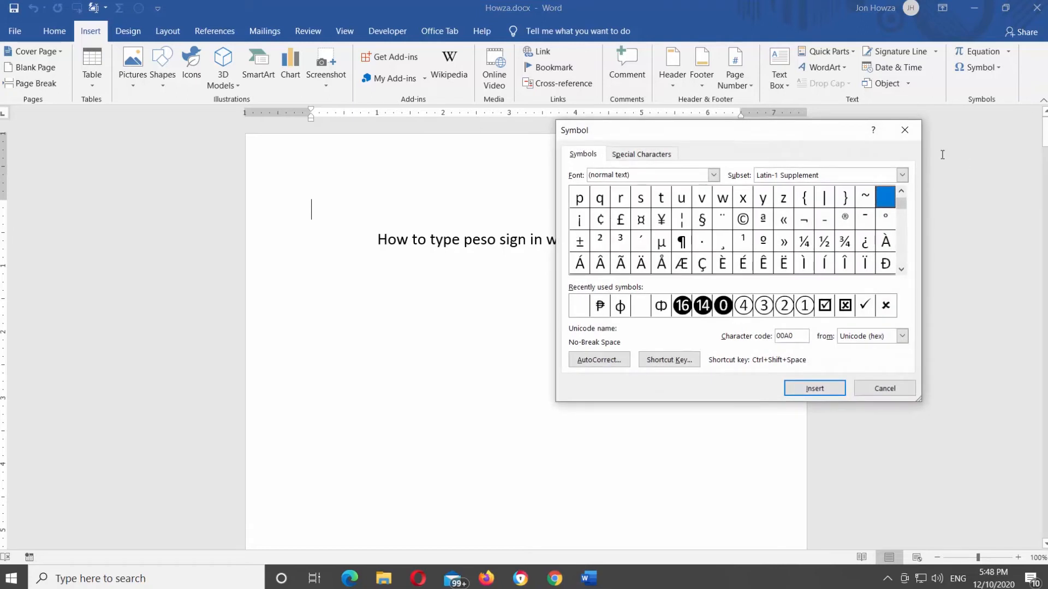
Choose the Peso Sign from Currency Symbols, insert it three times (₱₱₱) and close the dialog.
left_click(901, 174)
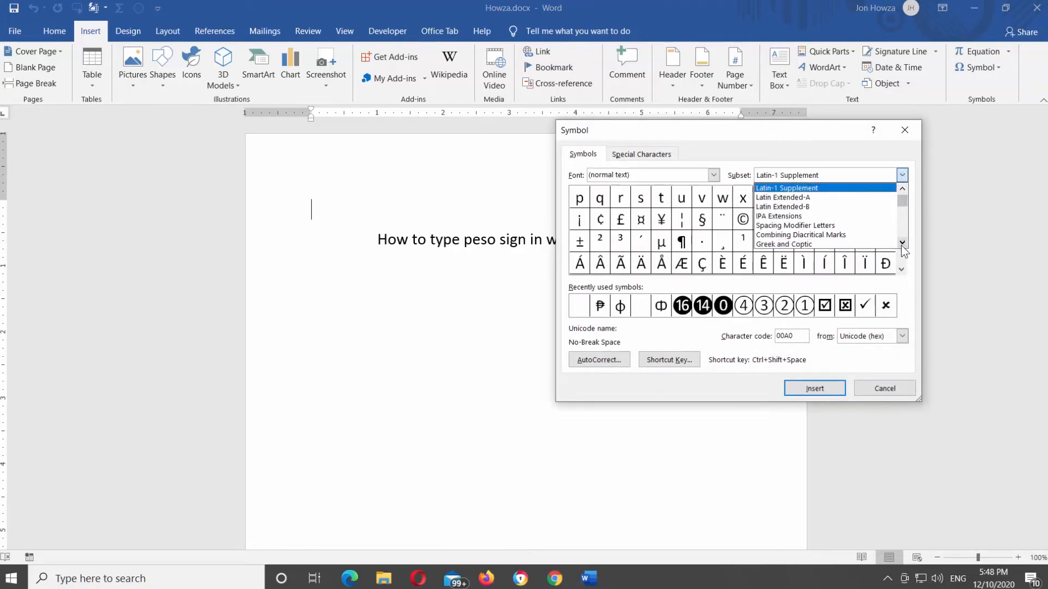
left_click(903, 243)
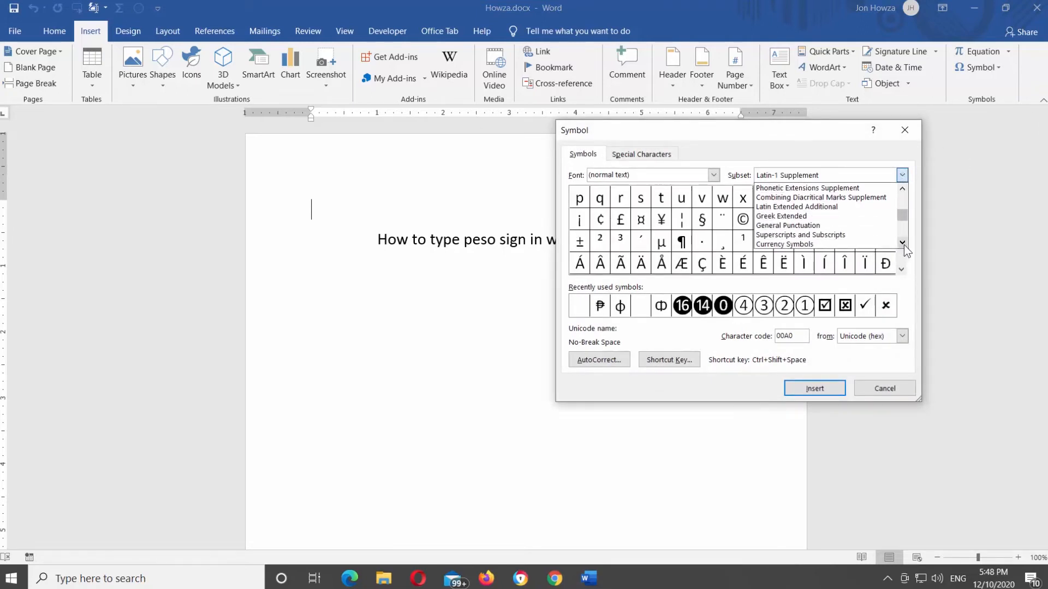
left_click(784, 245)
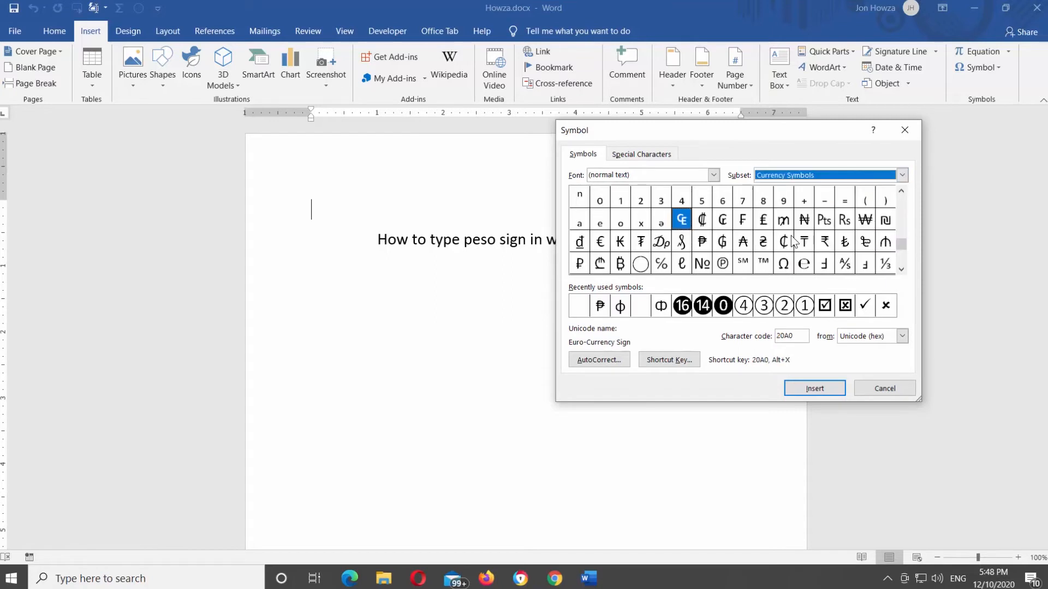
mouse_move(825, 249)
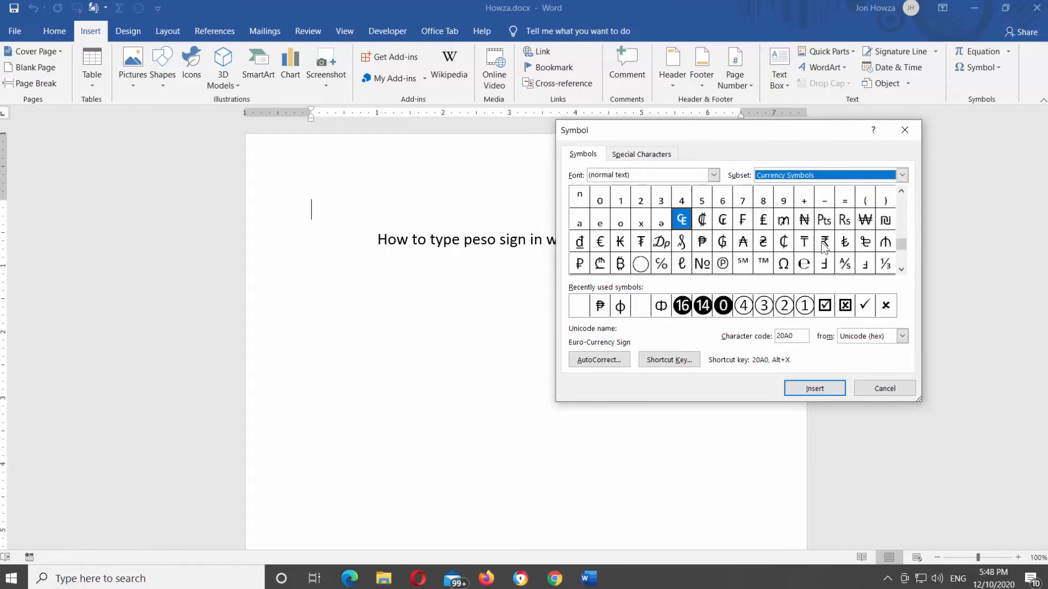
left_click(702, 243)
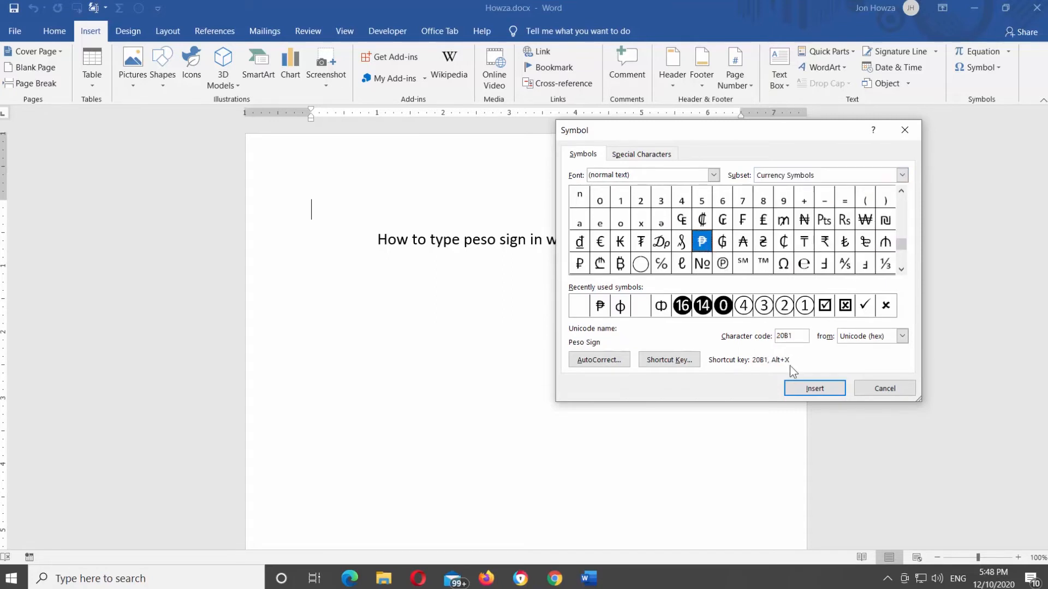
left_click(813, 388)
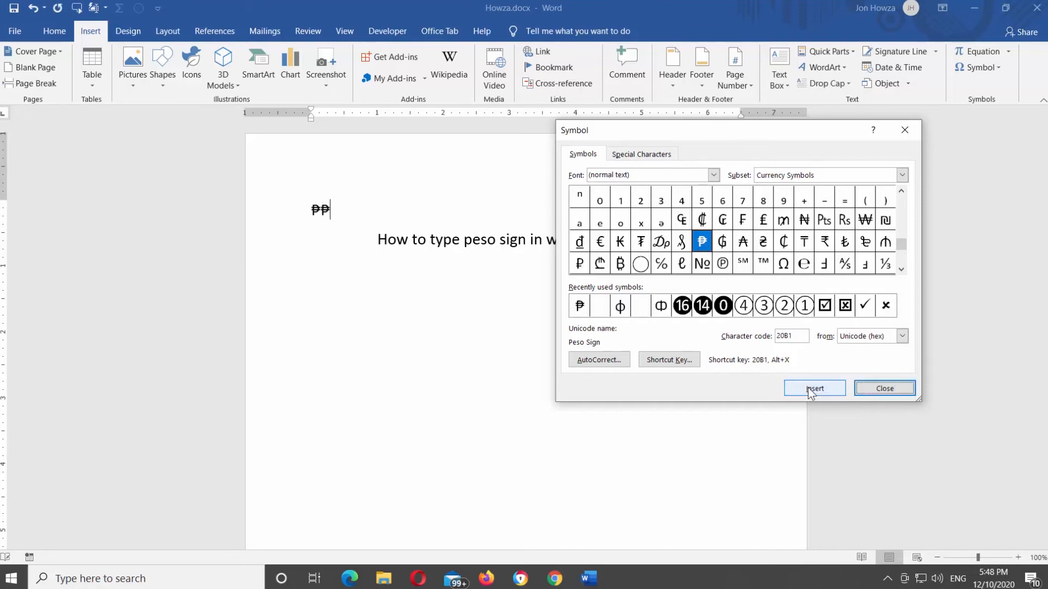
left_click(814, 389)
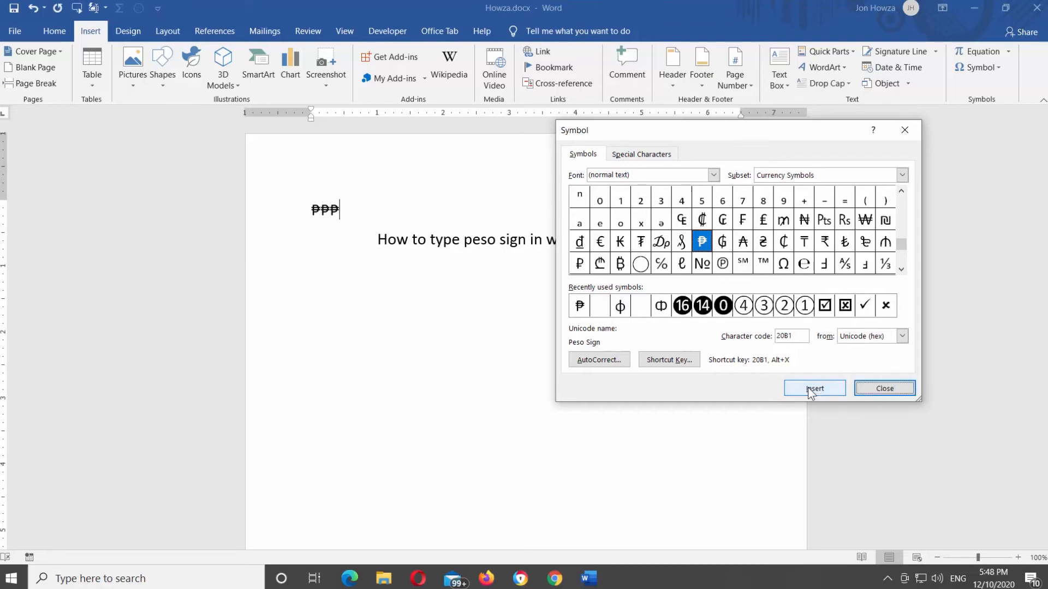
left_click(883, 389)
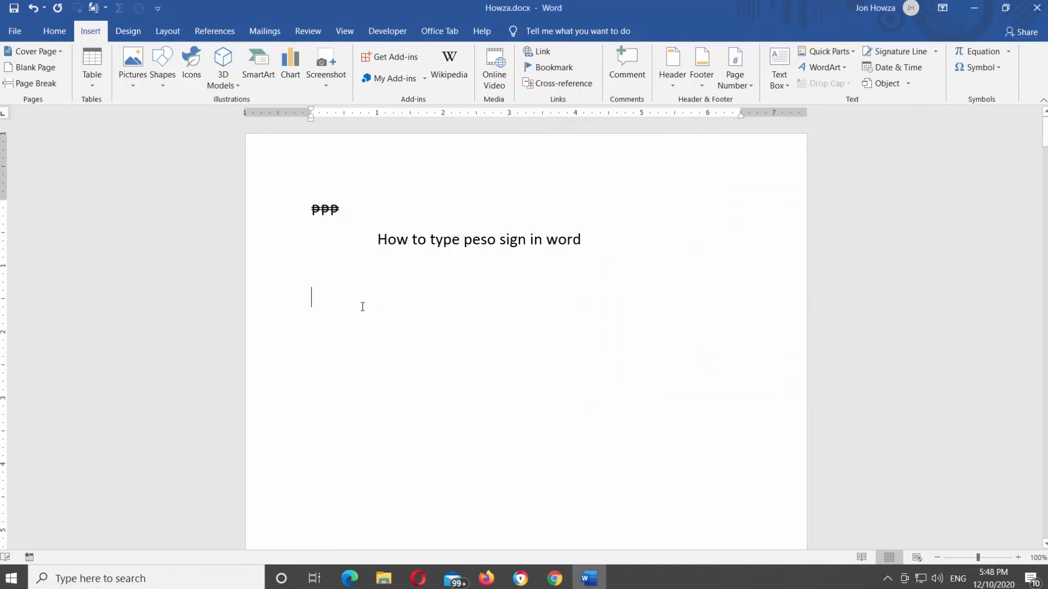
Write 20B1, convert it to ₱ with Alt+X, then add 20 to read ₱20.
type("20")
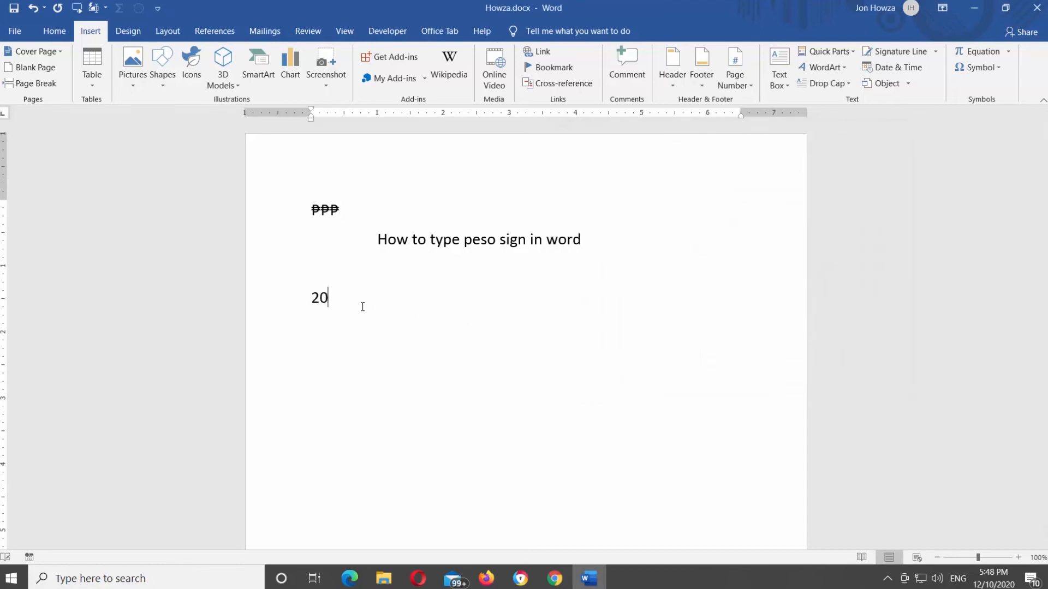
type("b")
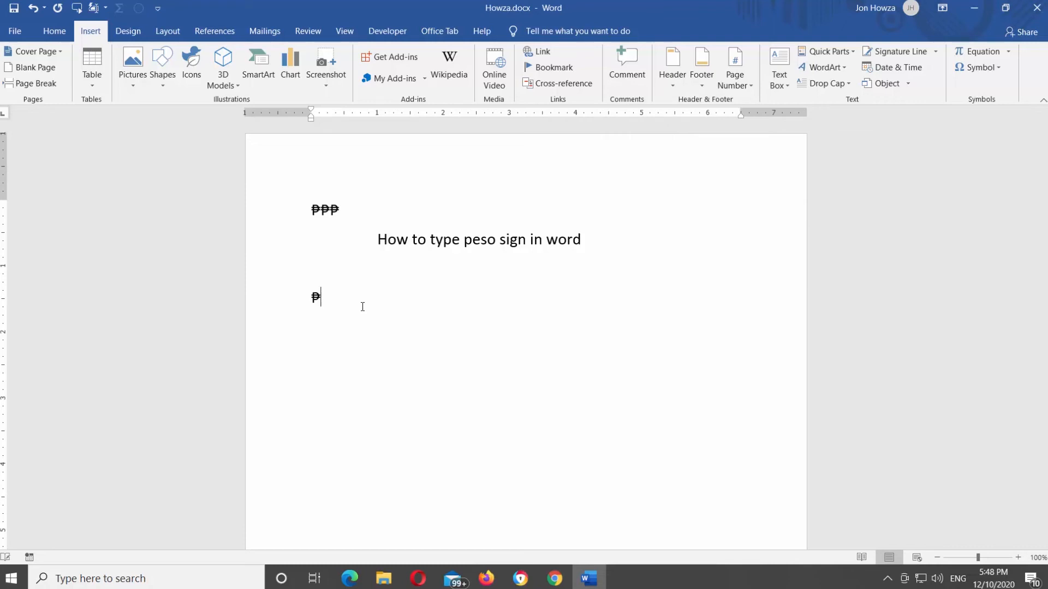
type("20")
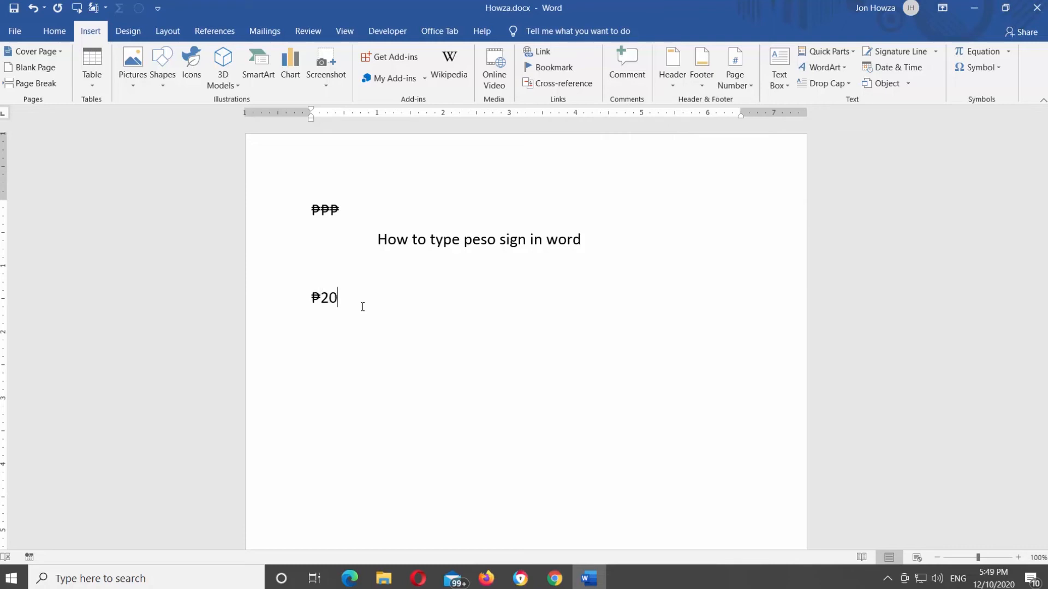